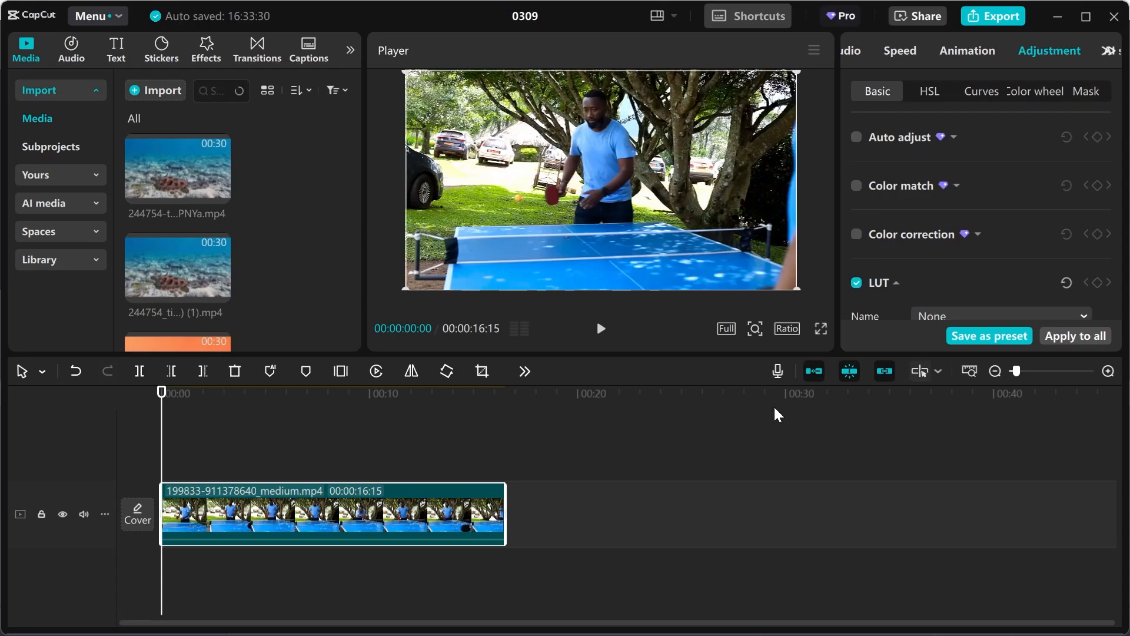
pyautogui.moveTo(273, 398)
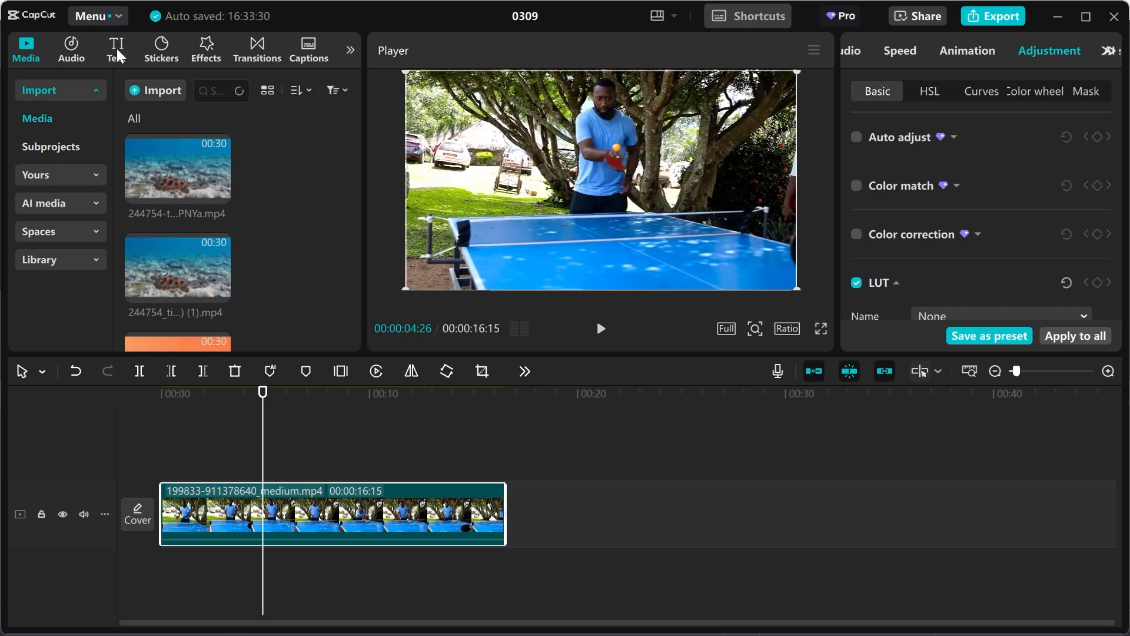
# - Add a period text as a white dot at font size 81, stretched across most of the clip
pyautogui.click(115, 49)
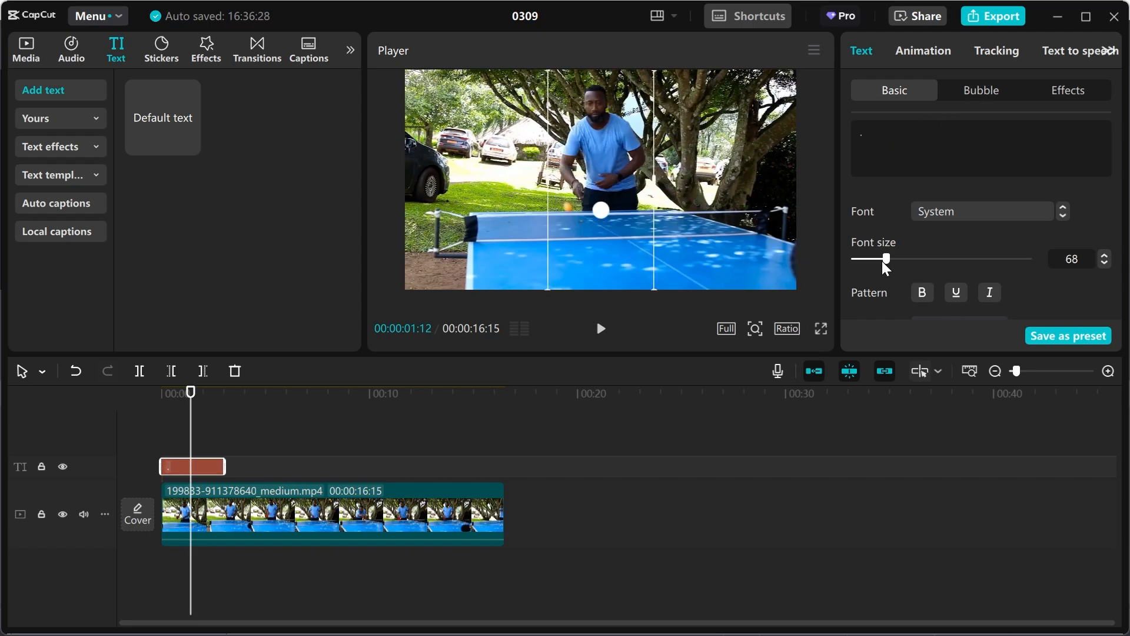
pyautogui.moveTo(888, 258); pyautogui.dragTo(885, 258)
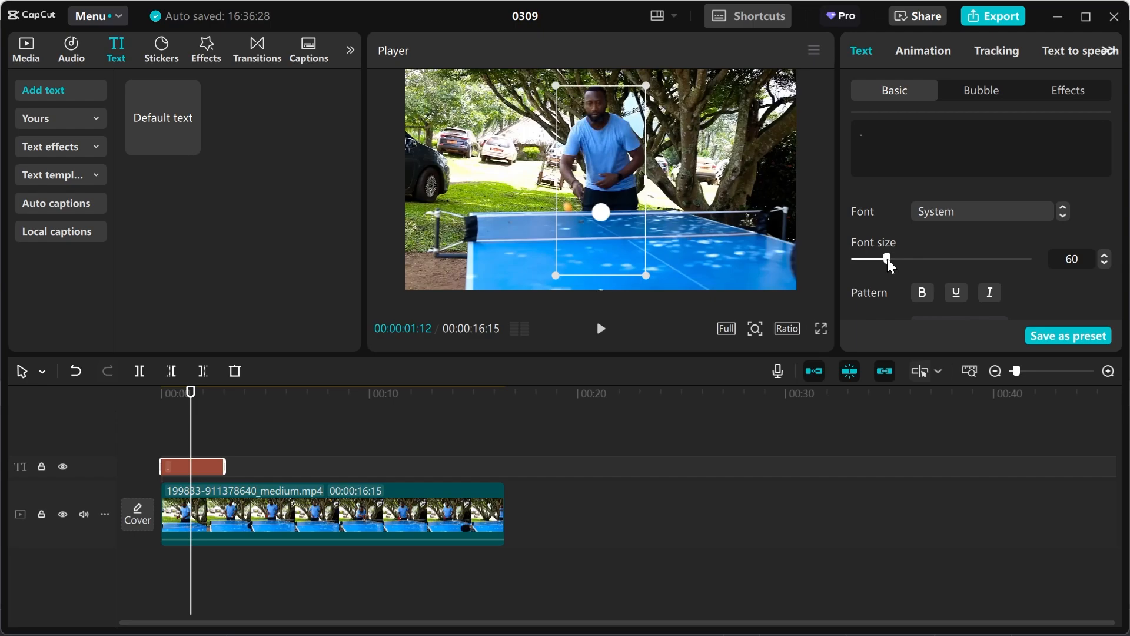
pyautogui.moveTo(886, 258); pyautogui.dragTo(900, 258)
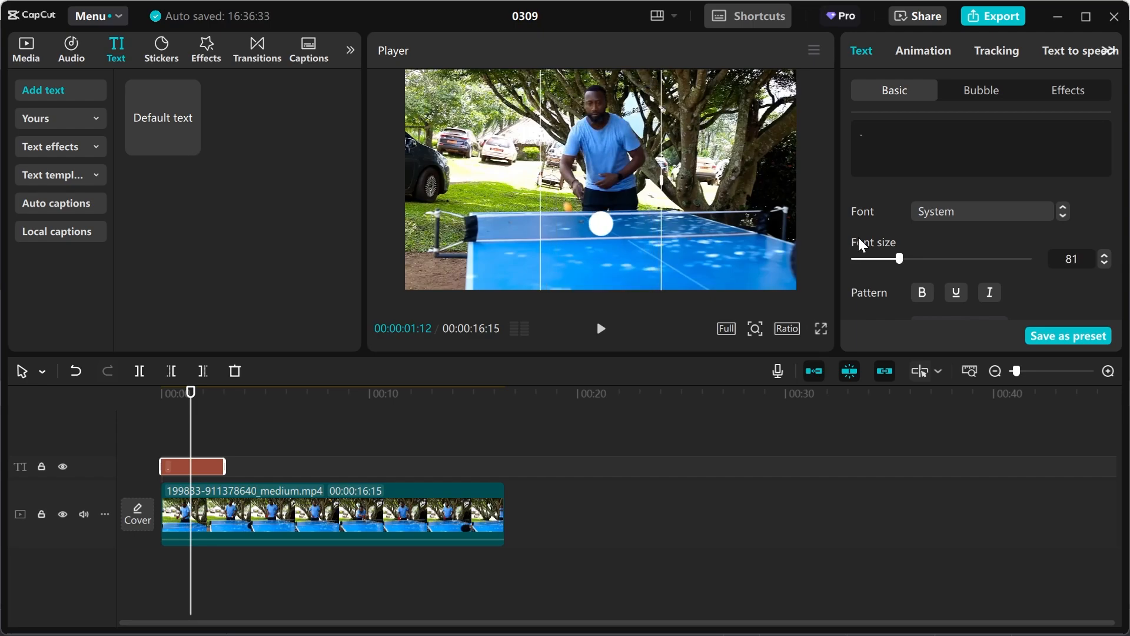
pyautogui.moveTo(222, 462)
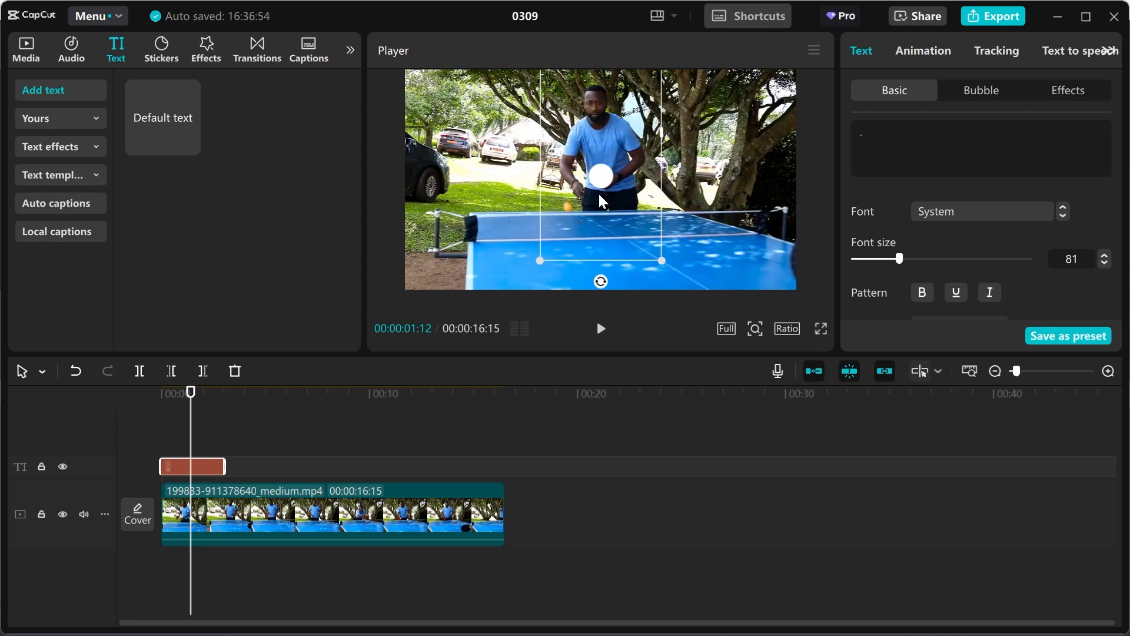
pyautogui.moveTo(224, 466); pyautogui.dragTo(475, 466)
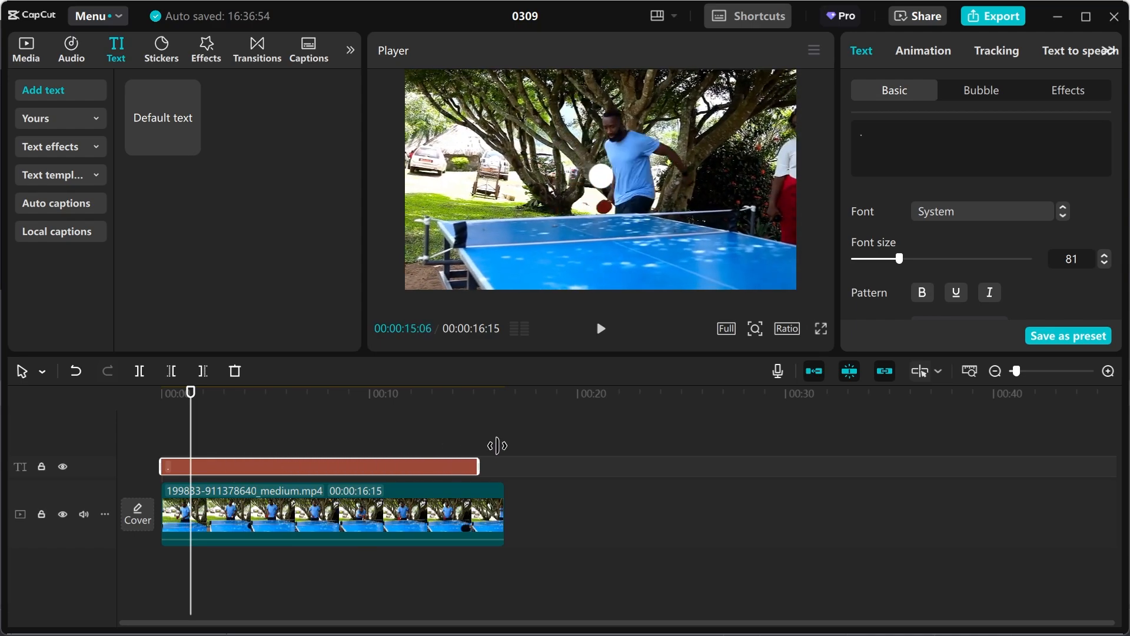
# - Select the table tennis video and add a Transform keyframe at 00:00
pyautogui.click(332, 513)
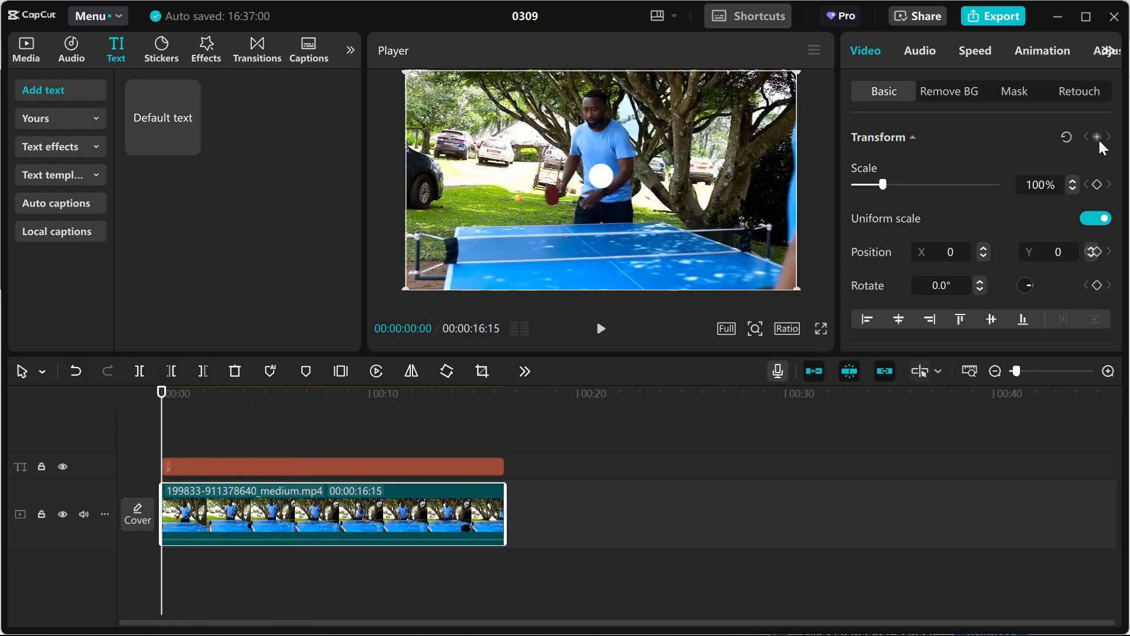
pyautogui.moveTo(1098, 137)
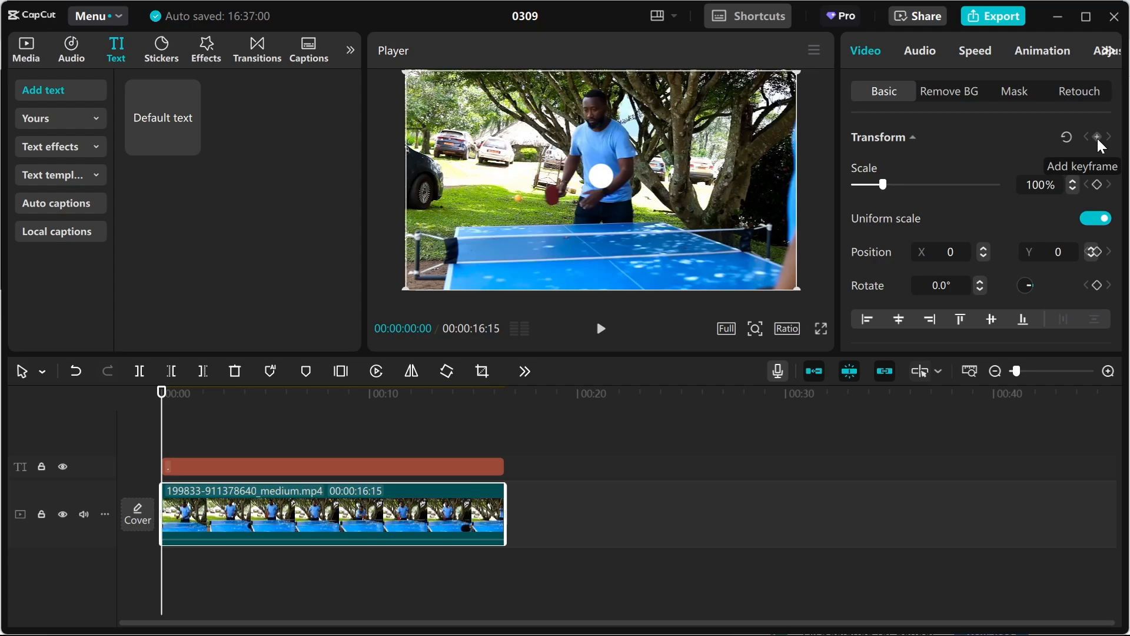
pyautogui.click(1098, 136)
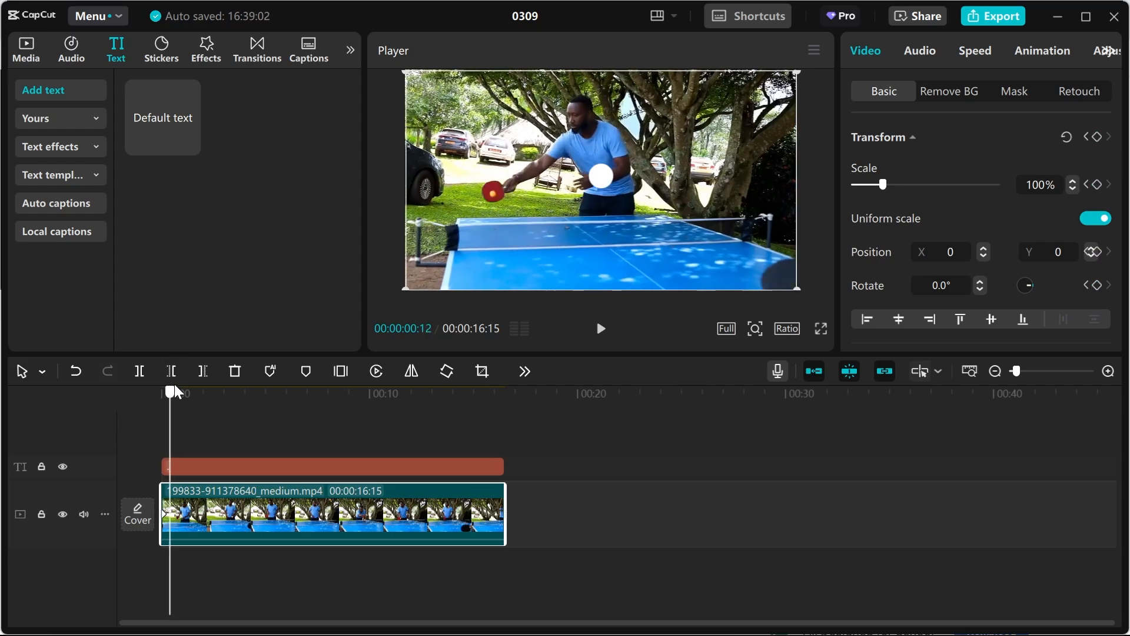
# - At a later moment, scale the video to 185% and reposition it so the ball sits under the dot
pyautogui.moveTo(170, 391); pyautogui.dragTo(180, 391)
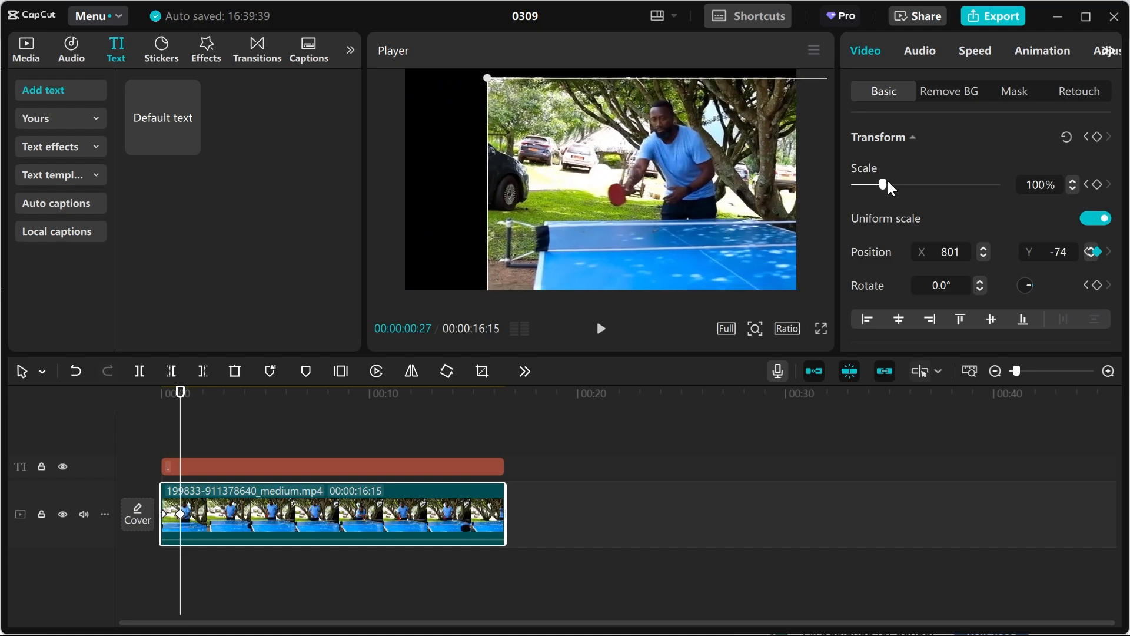
pyautogui.moveTo(881, 185); pyautogui.dragTo(899, 185)
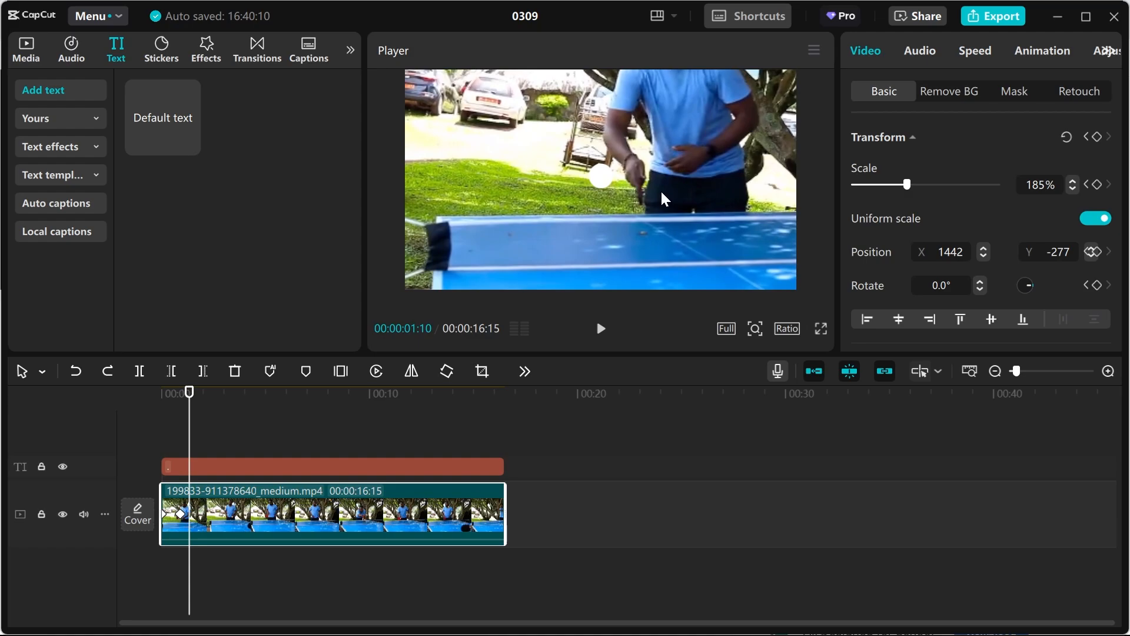
pyautogui.moveTo(662, 199); pyautogui.dragTo(606, 208)
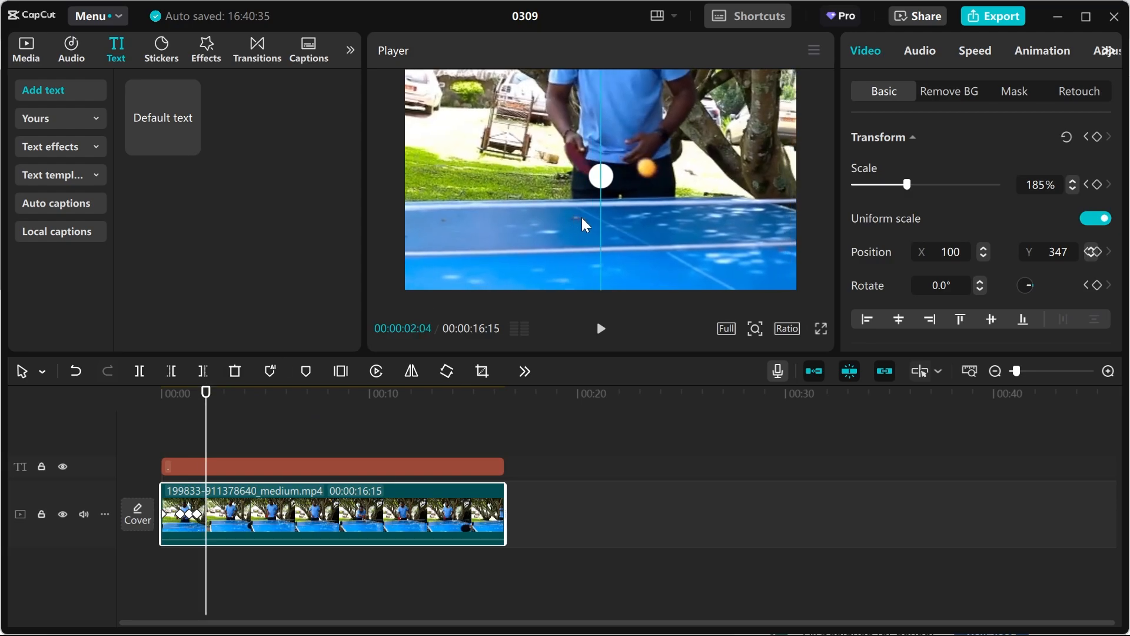
pyautogui.moveTo(584, 224); pyautogui.dragTo(454, 273)
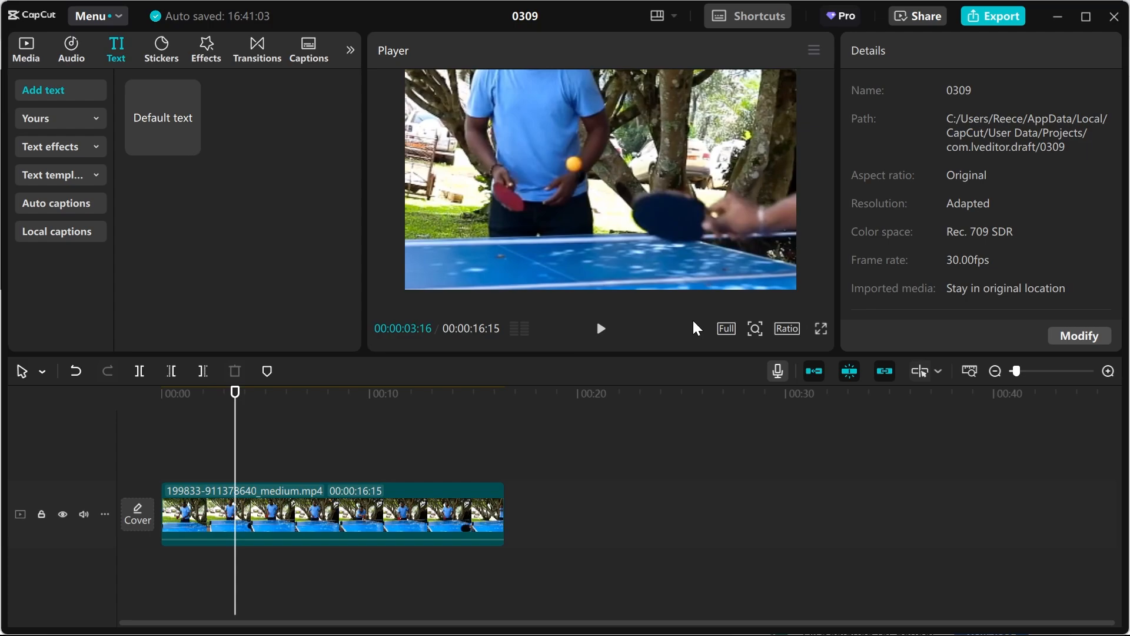
pyautogui.moveTo(696, 329)
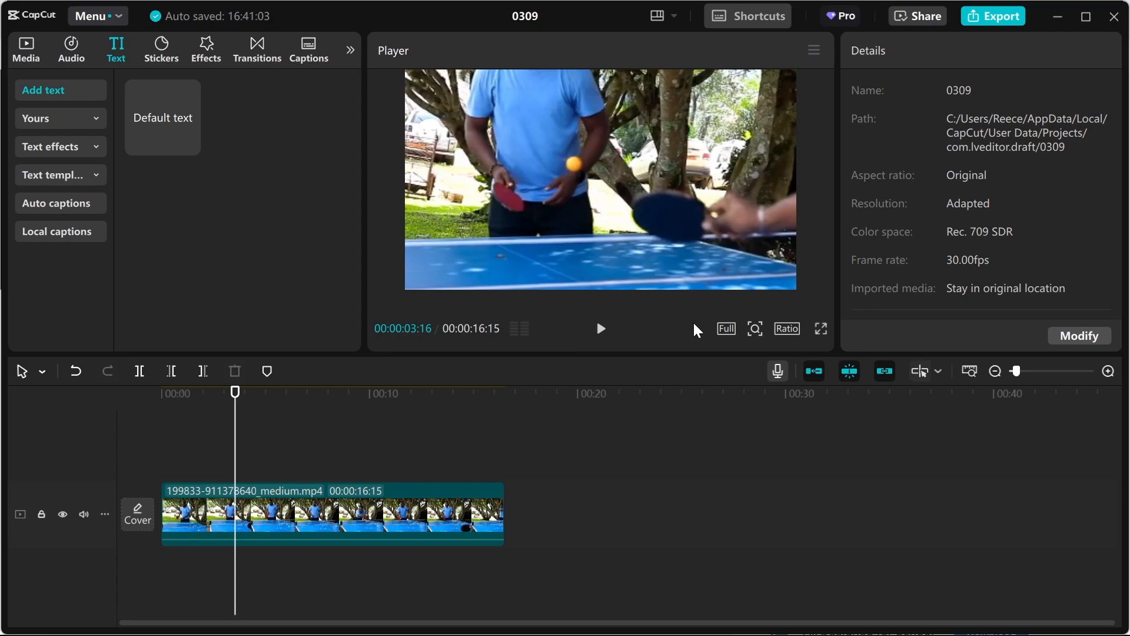